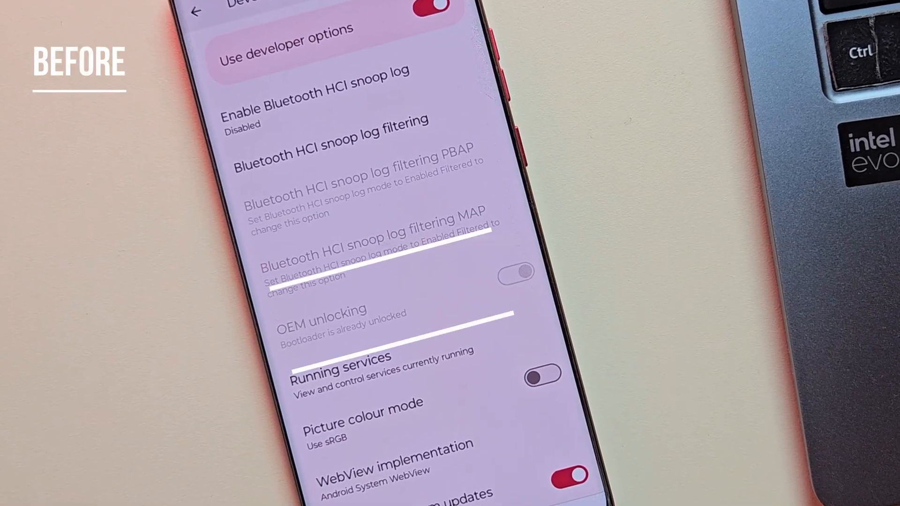
# - Scroll down the Developer options list to view the OEM unlocking setting
pyautogui.scroll(-3)
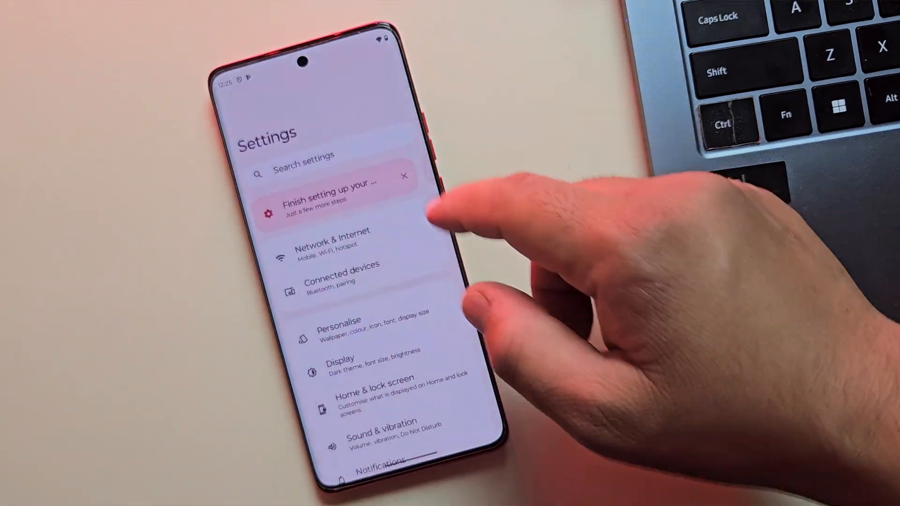
# - Tap Build number in About phone repeatedly to enable developer mode, then back out
pyautogui.scroll(-3)
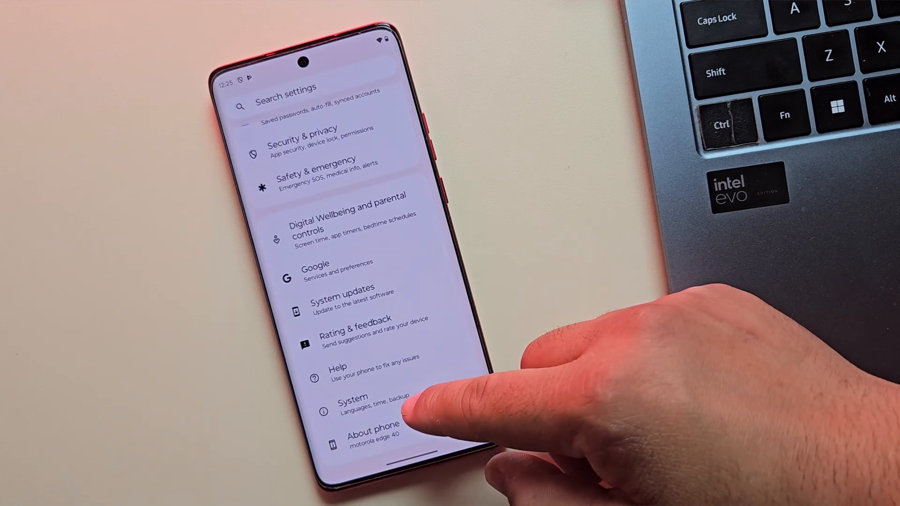
pyautogui.click(362, 428)
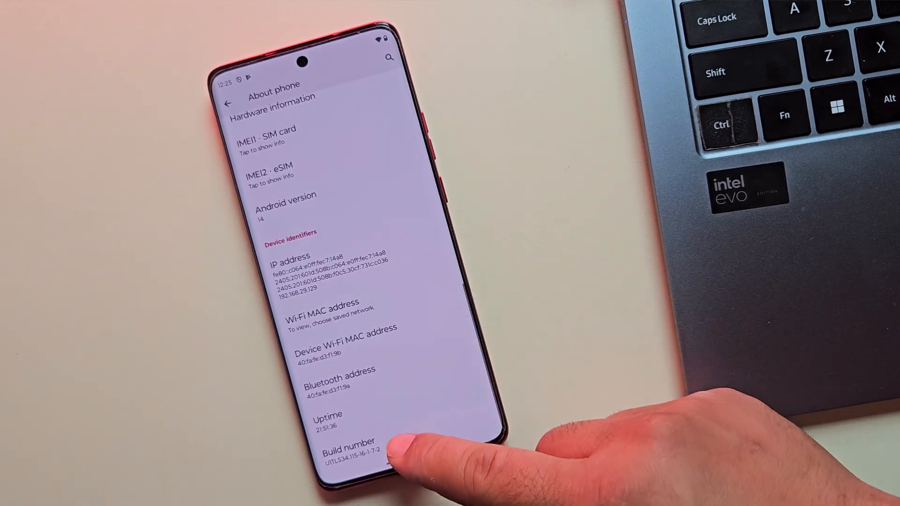
pyautogui.click(348, 454)
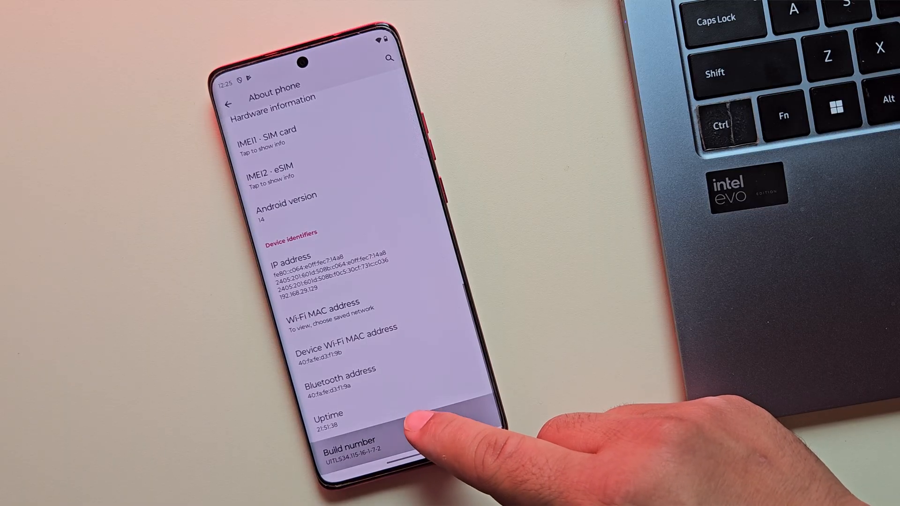
pyautogui.click(348, 448)
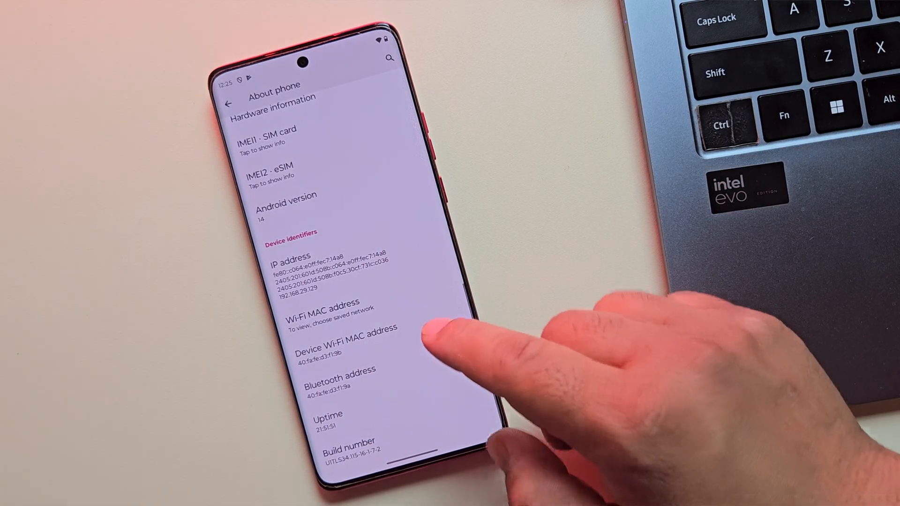
pyautogui.click(234, 103)
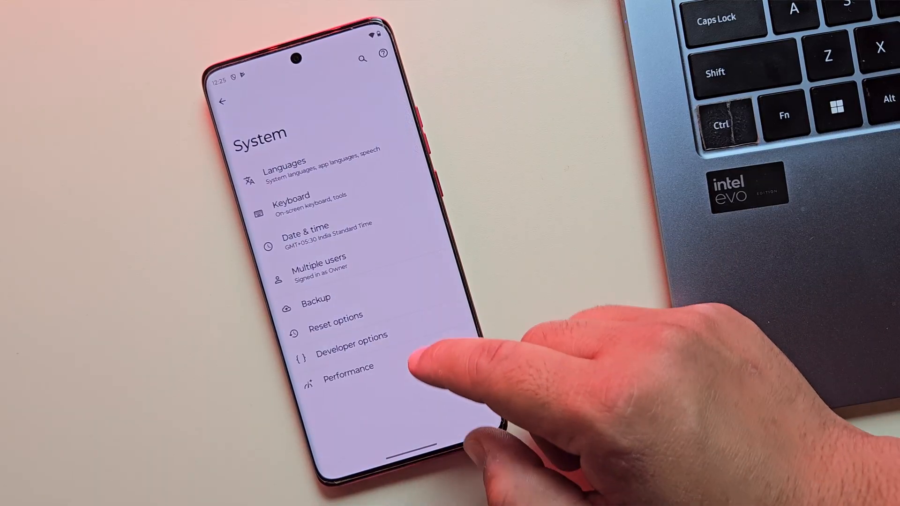
# - Turn on OEM unlocking and USB debugging in Developer options, then clear all recent apps
pyautogui.click(352, 343)
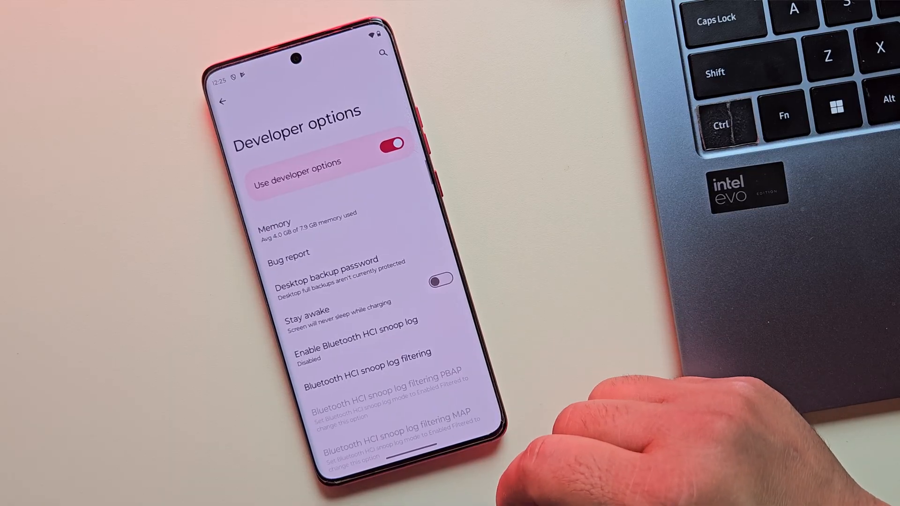
pyautogui.scroll(-3)
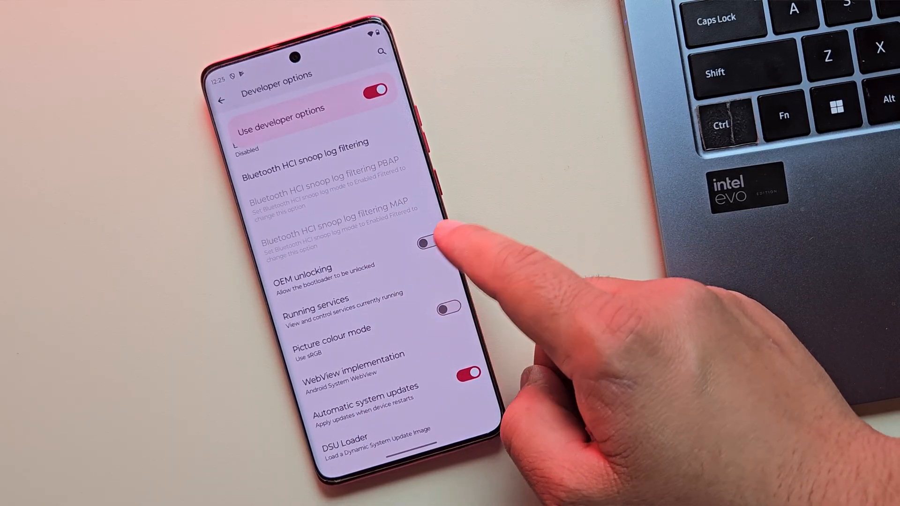
pyautogui.click(427, 241)
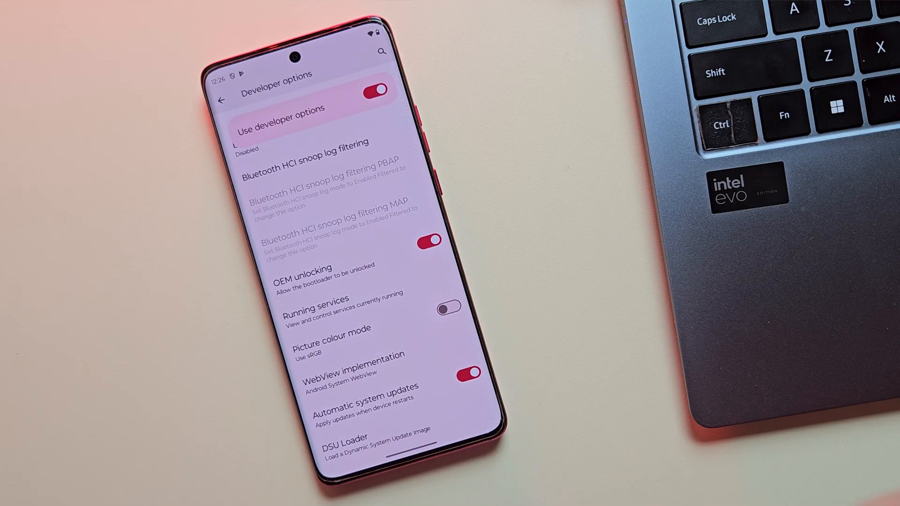
pyautogui.scroll(-3)
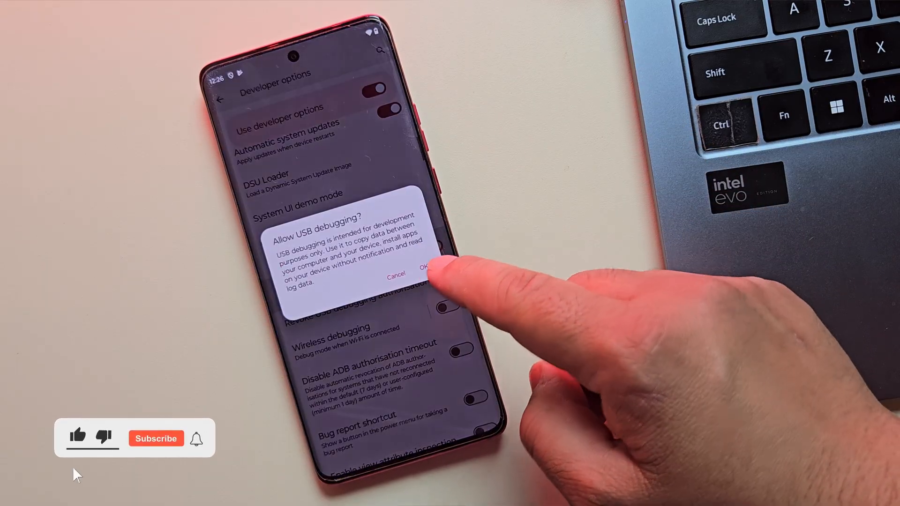
pyautogui.click(426, 270)
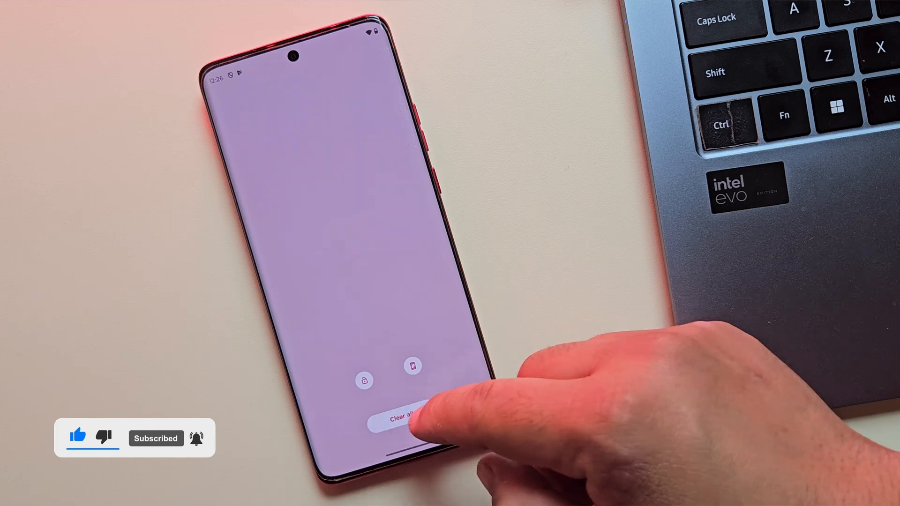
pyautogui.click(407, 413)
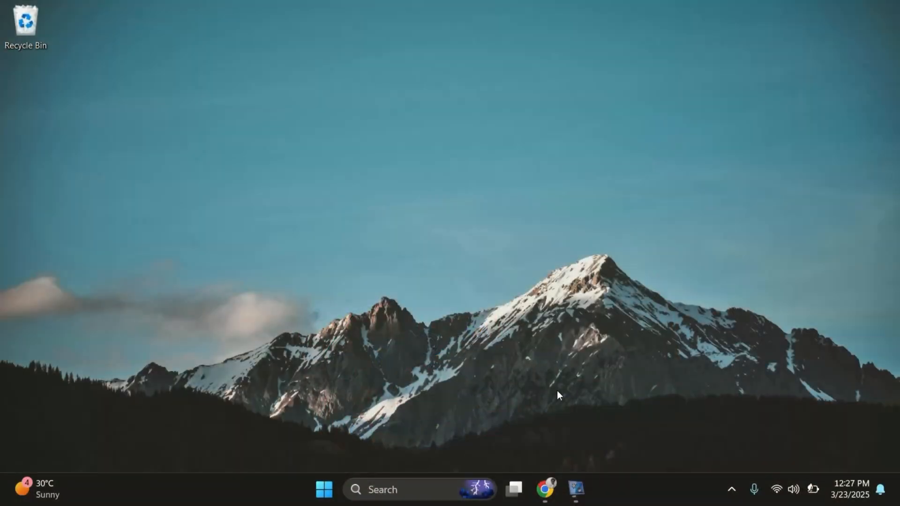
# - Download Motorola USB drivers (64 bits) and SDK Platform-Tools for Windows in Chrome
pyautogui.click(544, 489)
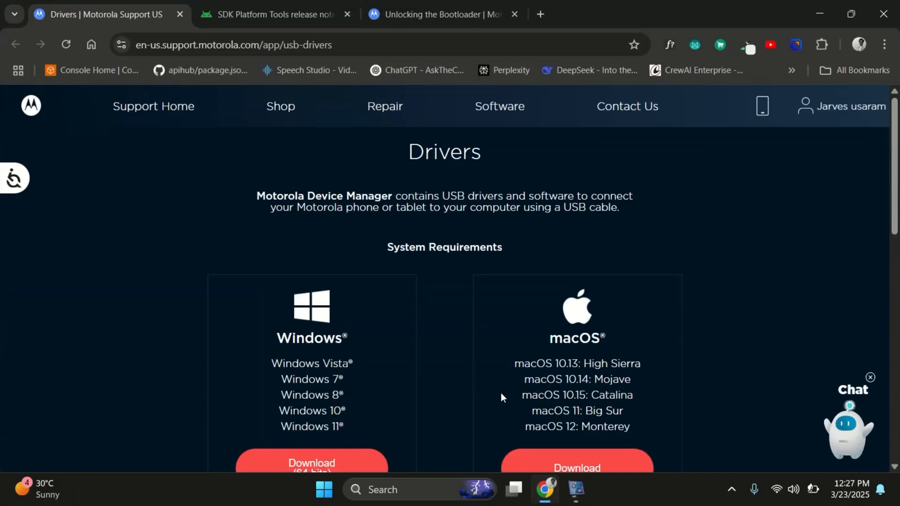
pyautogui.click(258, 45)
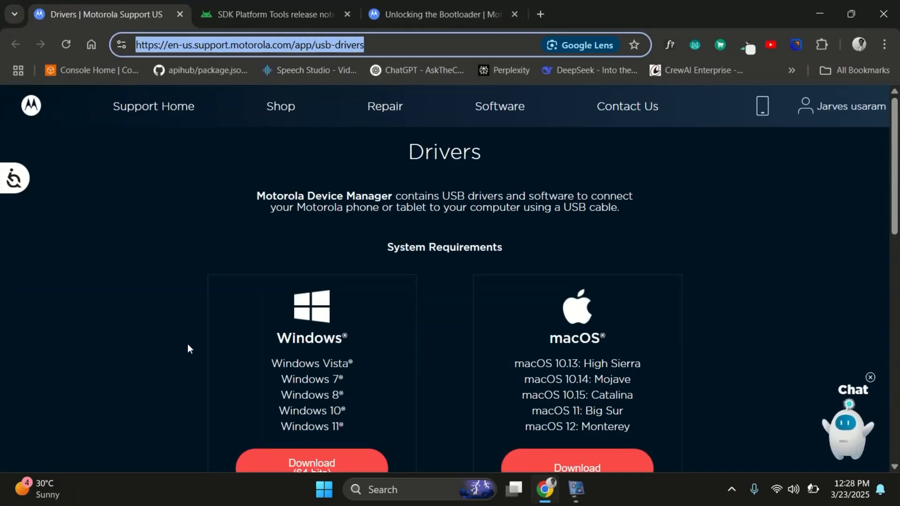
pyautogui.scroll(-3)
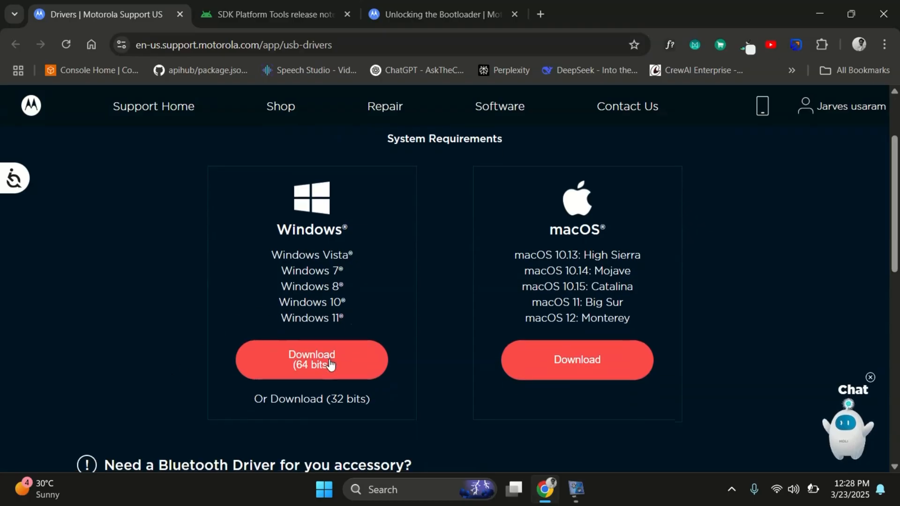
pyautogui.click(311, 360)
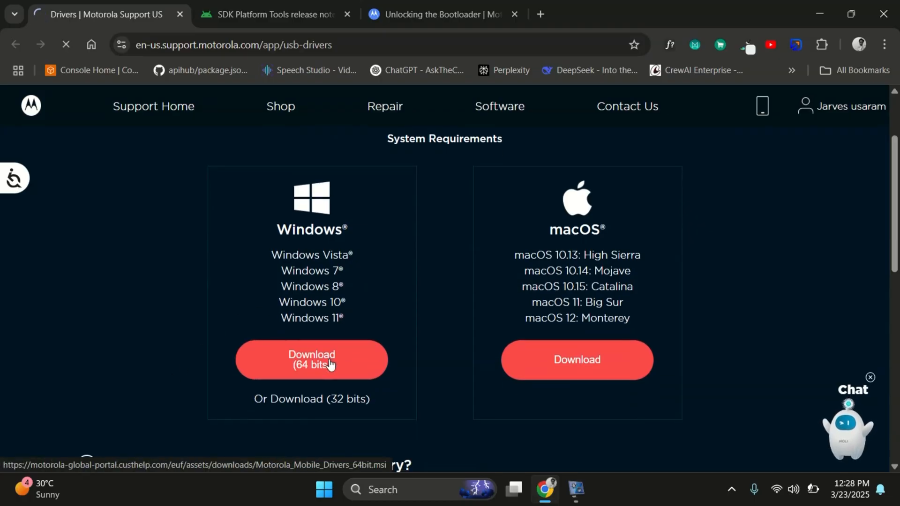
pyautogui.click(312, 360)
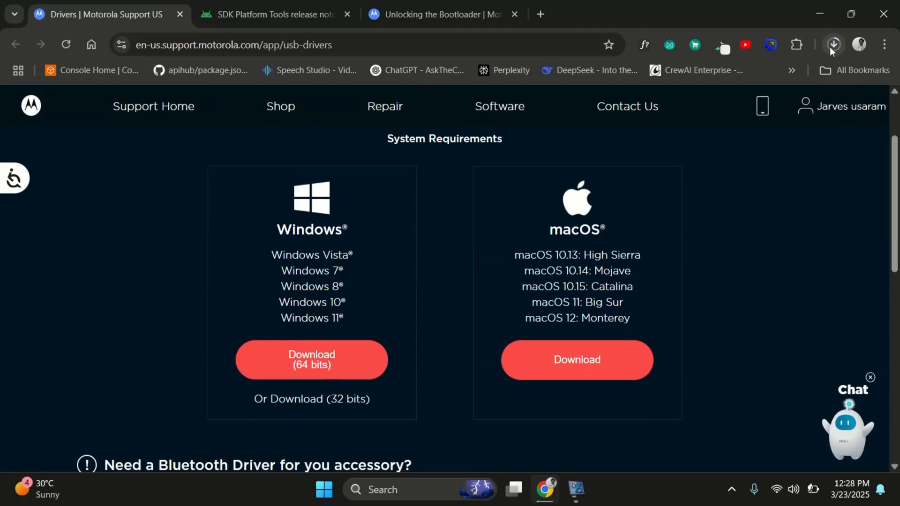
pyautogui.click(831, 45)
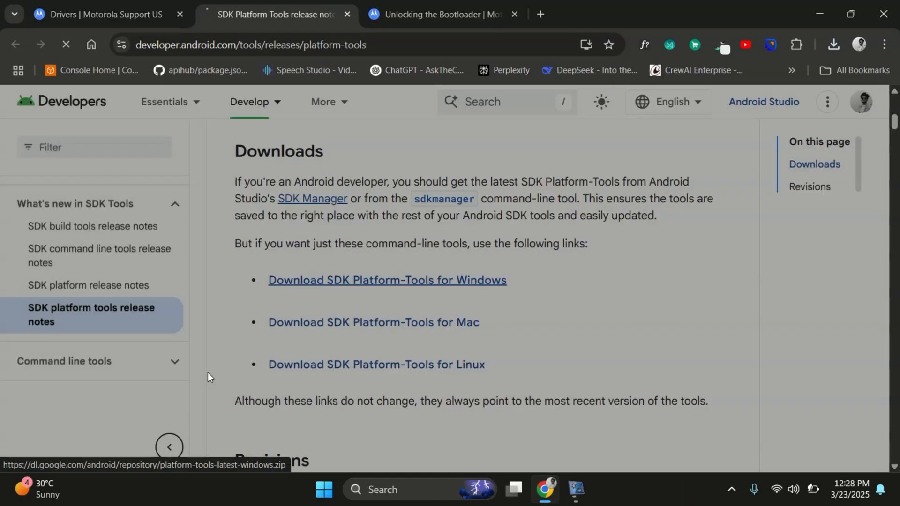
pyautogui.click(833, 45)
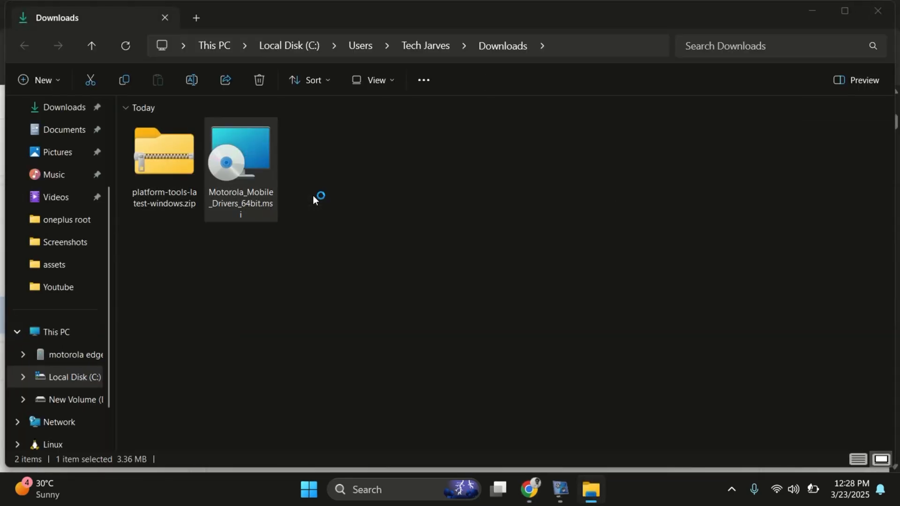
# - Run and dismiss the Motorola driver installer, then start extracting the platform-tools zip
pyautogui.doubleClick(240, 150)
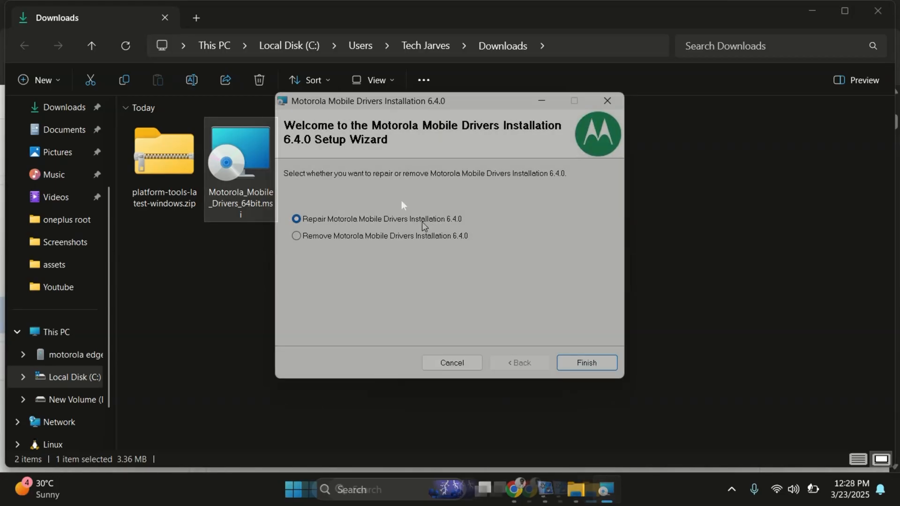
pyautogui.click(586, 362)
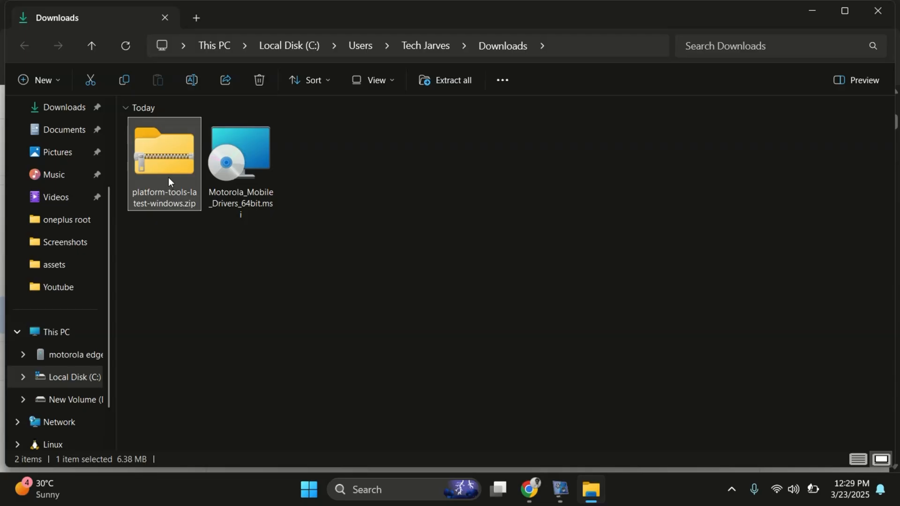
pyautogui.rightClick(167, 166)
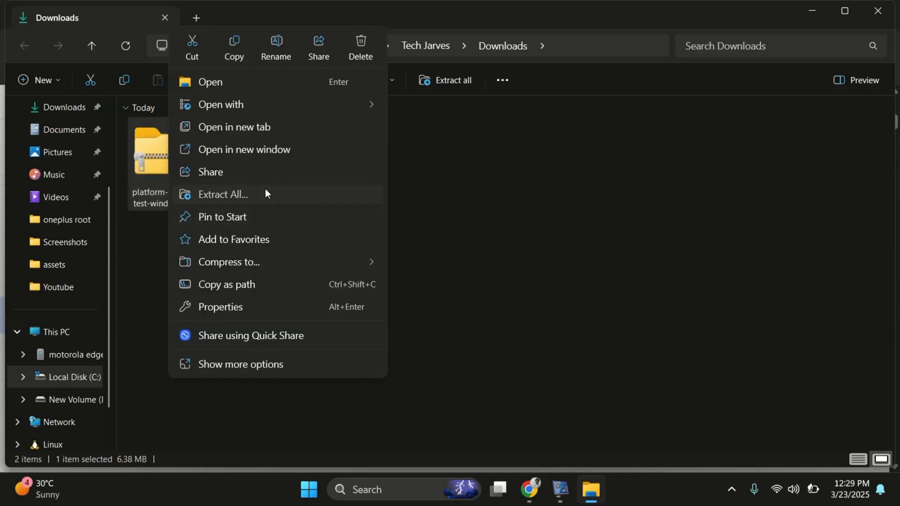
pyautogui.click(222, 194)
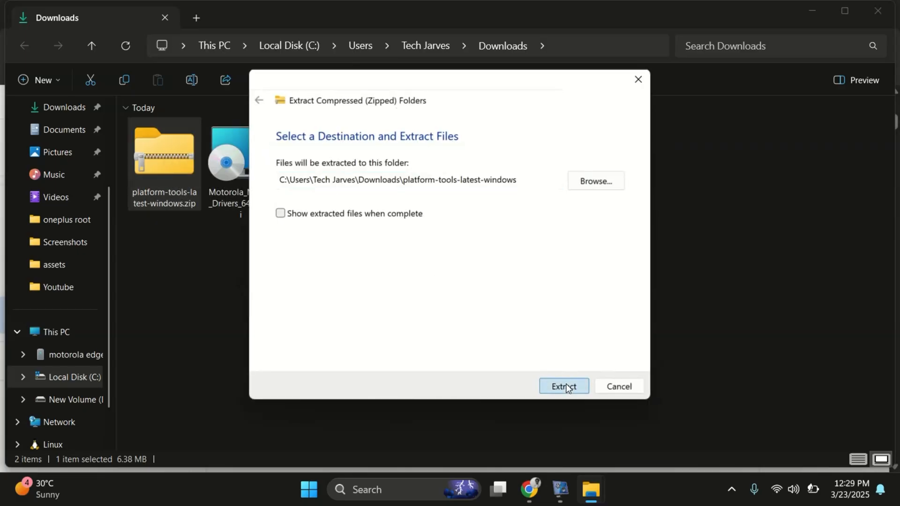
# - Finish extraction and open platform-tools-latest-windows, then its inner platform-tools folder
pyautogui.click(562, 386)
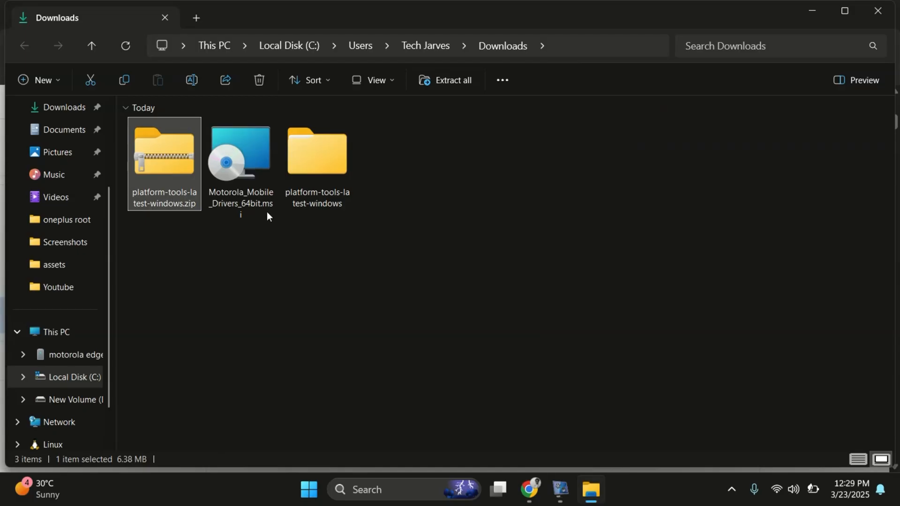
pyautogui.doubleClick(317, 151)
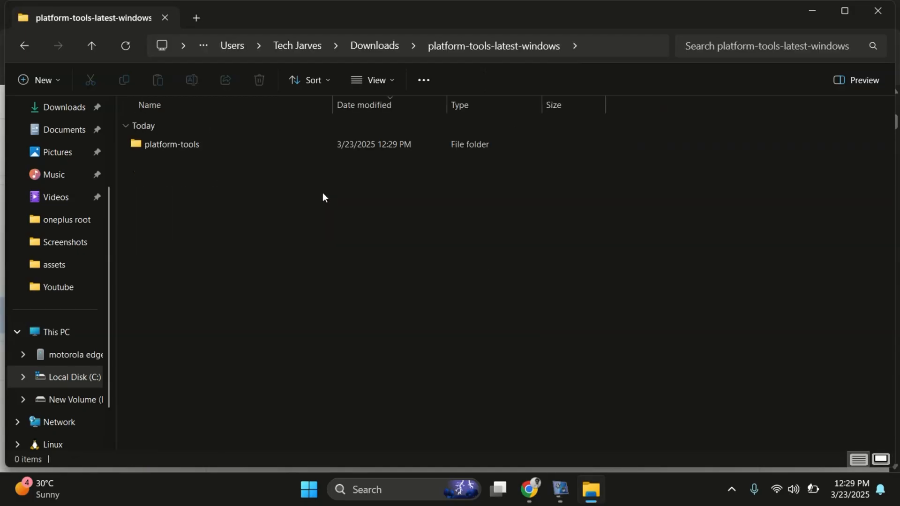
pyautogui.doubleClick(171, 144)
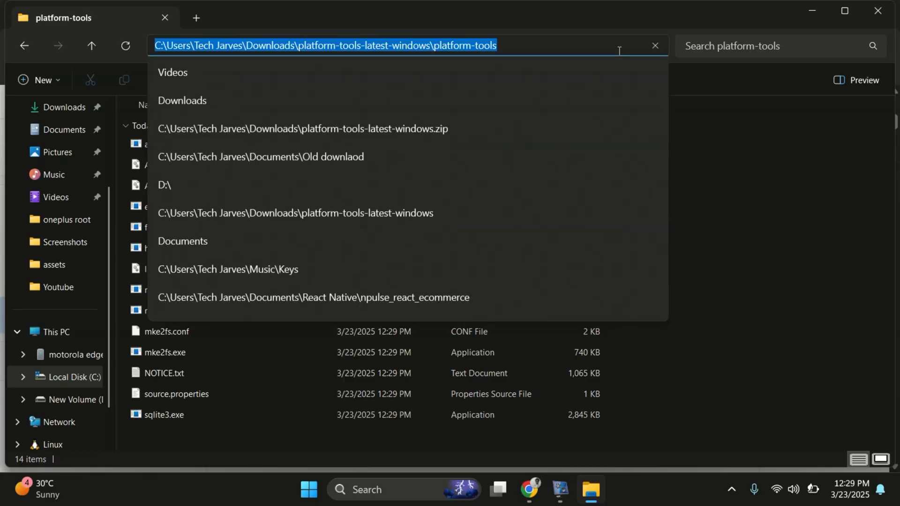
# - Enter cmd in the File Explorer address bar to launch Command Prompt there
pyautogui.write('cmd')
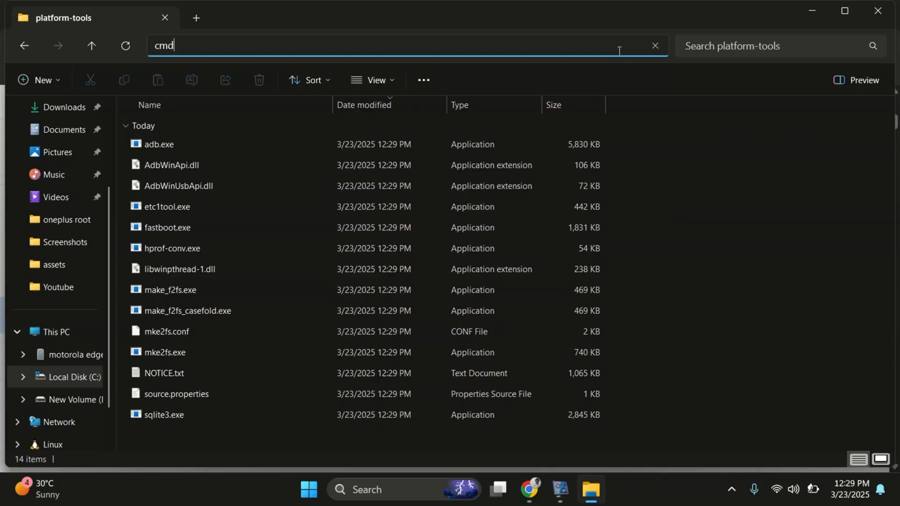
pyautogui.press('enter')
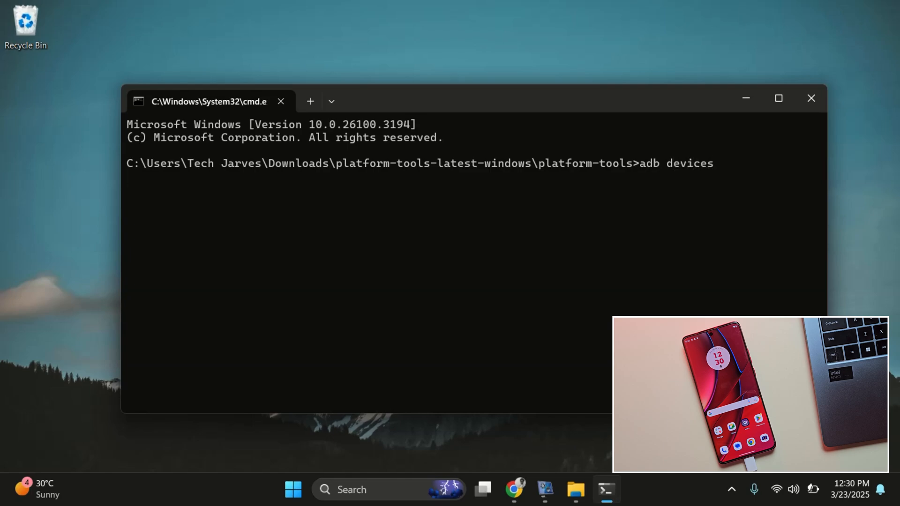
# - Run adb devices, allow USB debugging on the phone, and rerun adb devices
pyautogui.press('Enter')
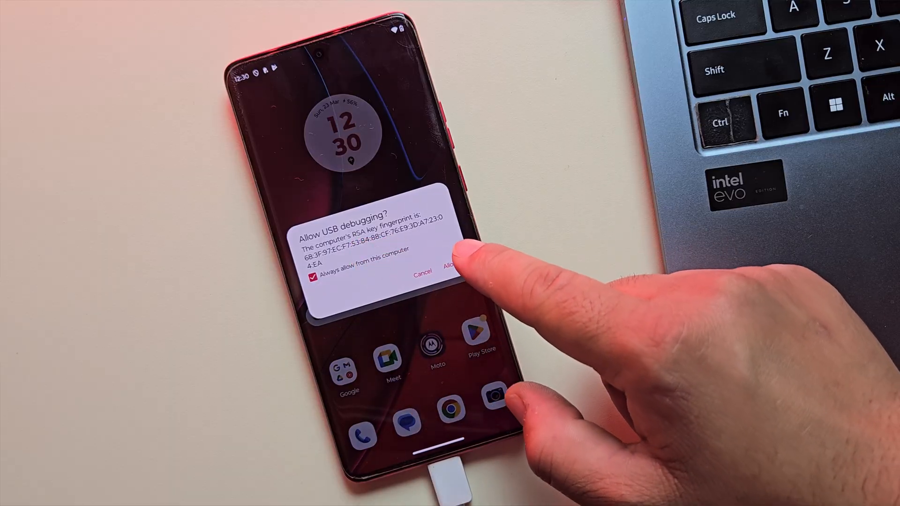
pyautogui.click(451, 274)
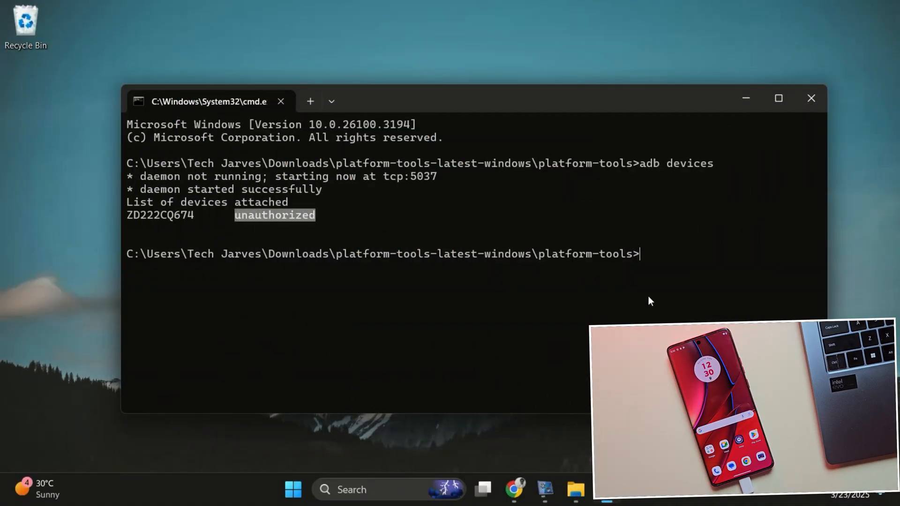
pyautogui.write('adb devices')
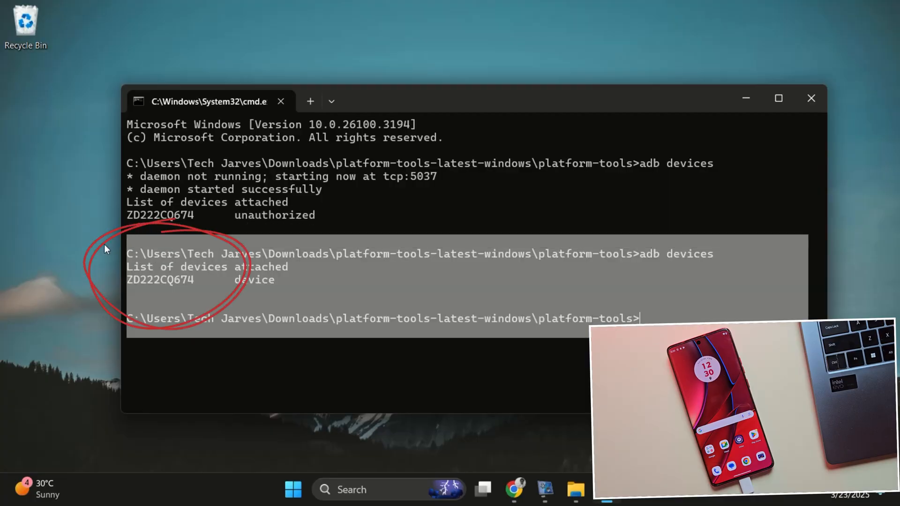
pyautogui.write('a')
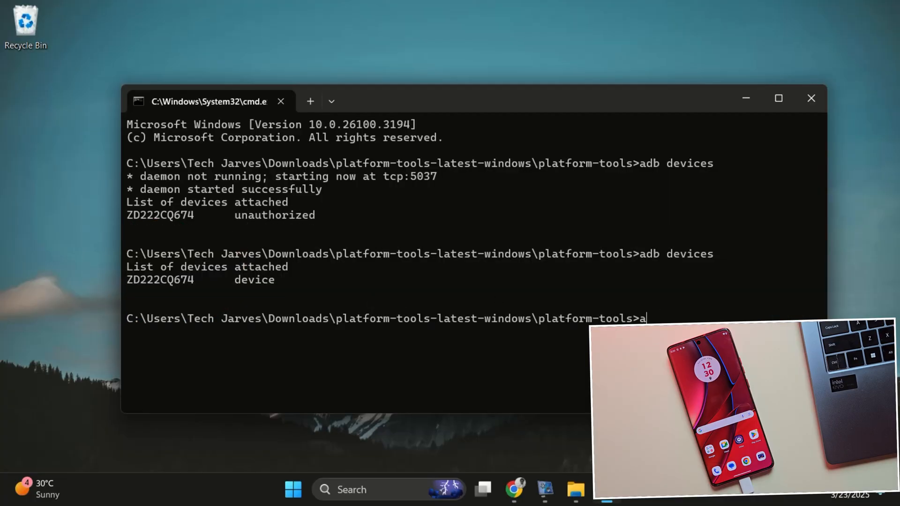
# - Enter adb reboot bootloader to restart the phone into fastboot mode
pyautogui.write('db reboot b')
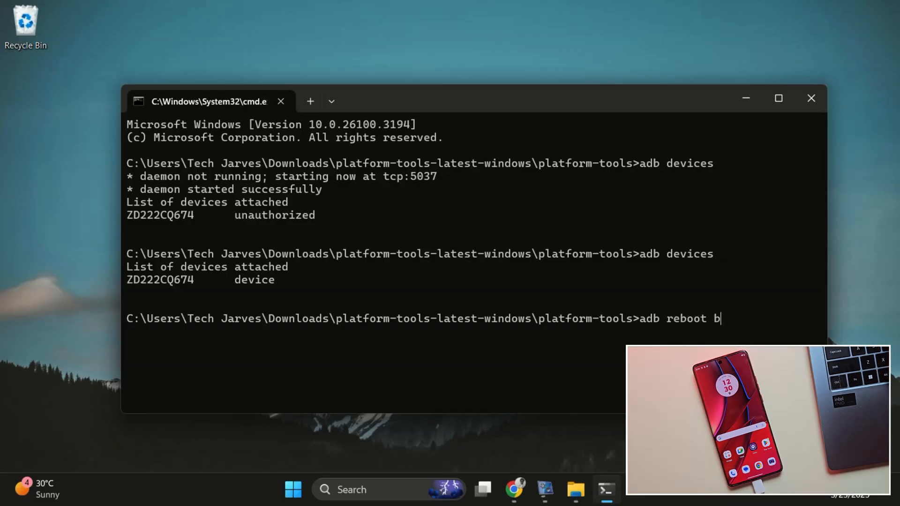
pyautogui.write('ootloa')
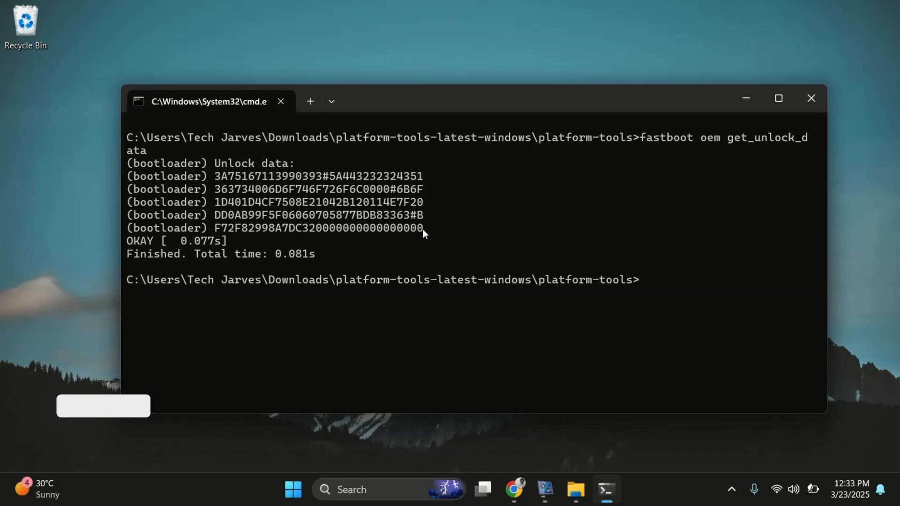
# - Select and copy the five (bootloader) unlock data lines, then switch to Notepad
pyautogui.moveTo(128, 172); pyautogui.dragTo(423, 230)
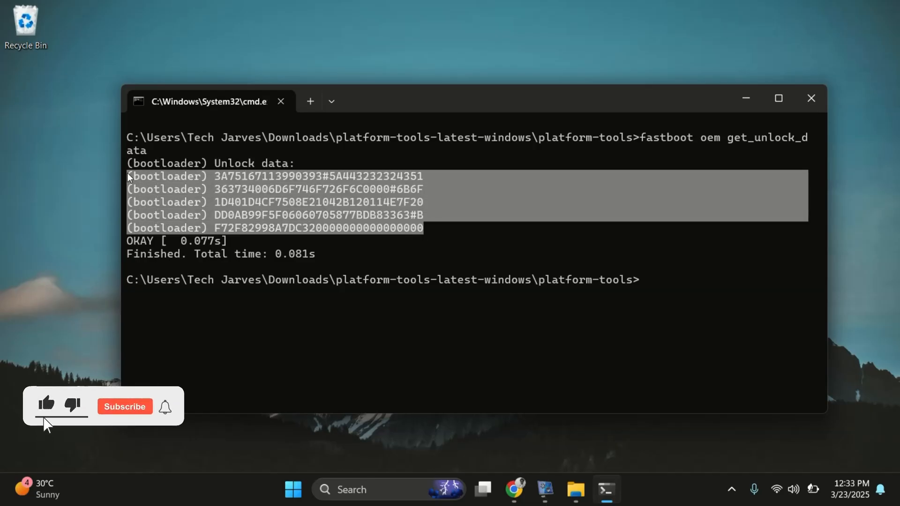
pyautogui.click(124, 406)
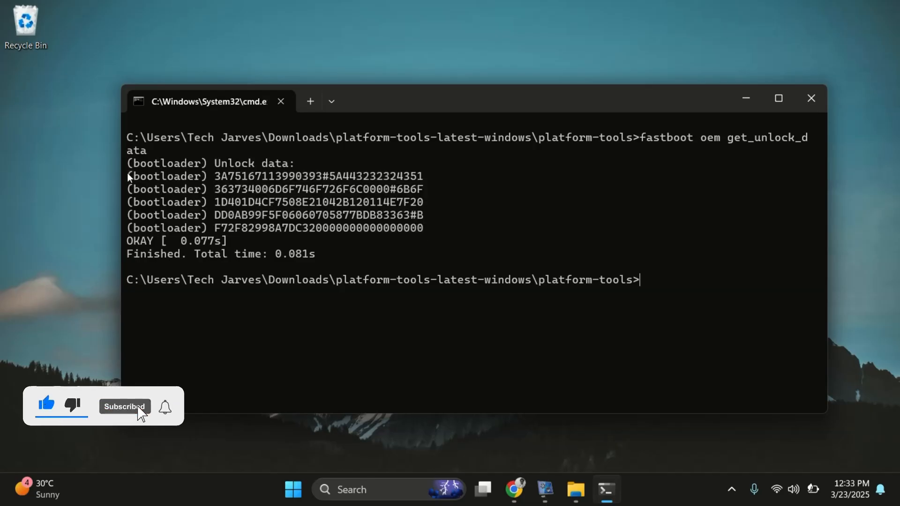
pyautogui.click(293, 489)
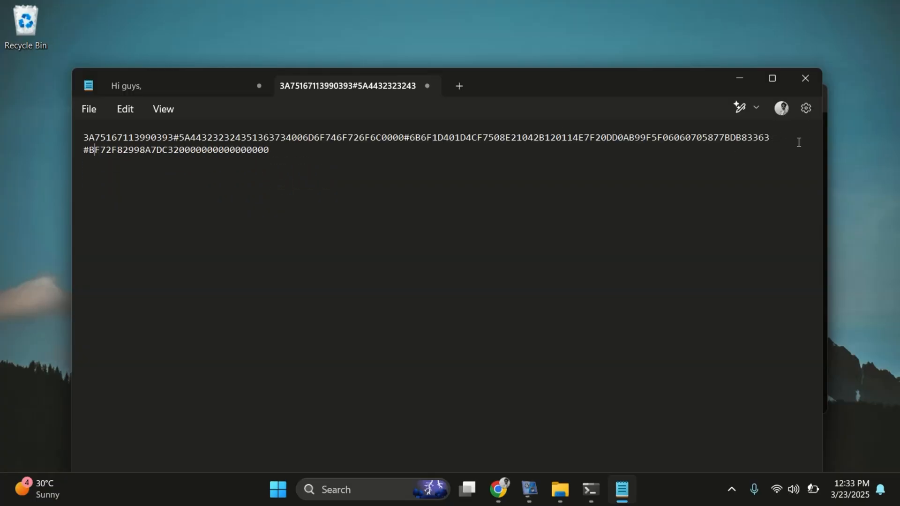
# - Copy the joined unlock data string from Notepad via right-click
pyautogui.rightClick(230, 143)
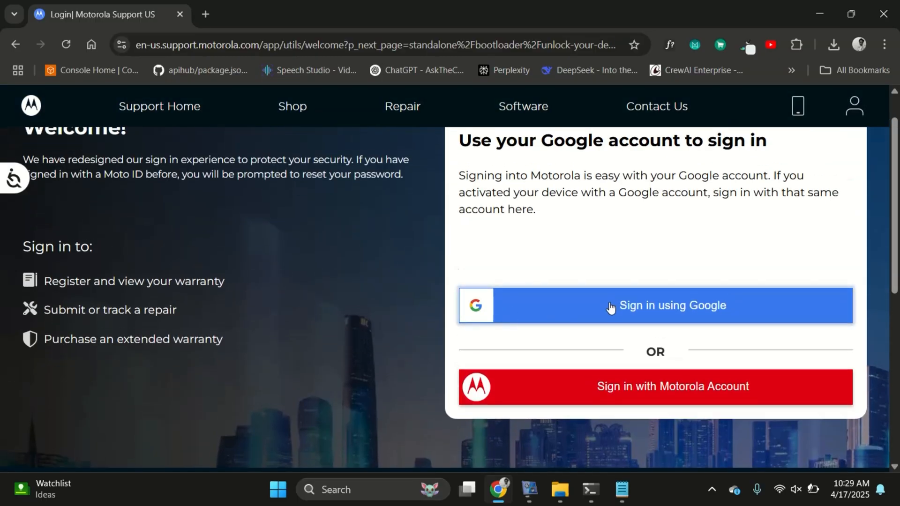
# - Sign in with Google and run the device-unlockable check on the pasted device ID
pyautogui.click(654, 305)
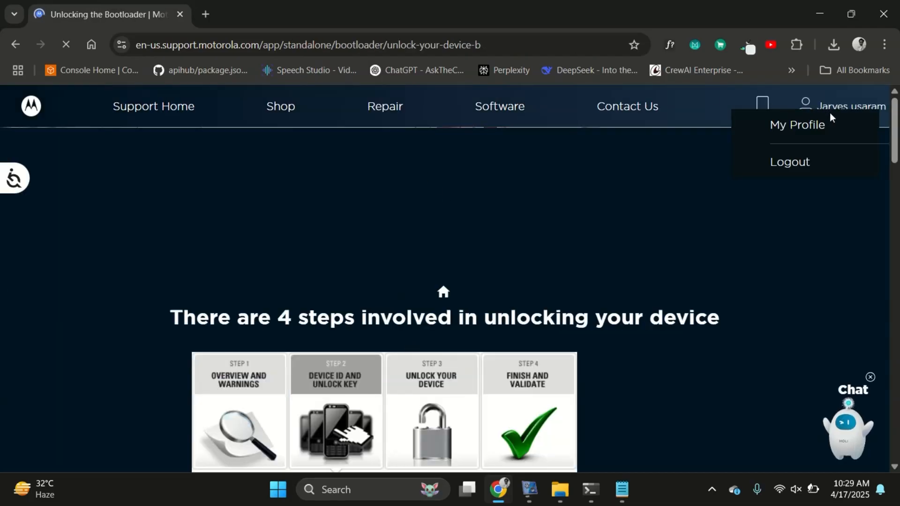
pyautogui.scroll(-3)
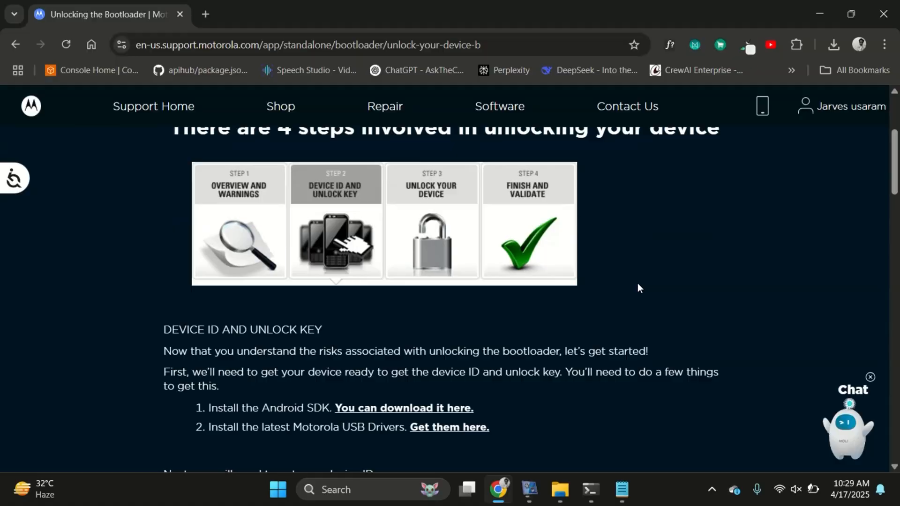
pyautogui.scroll(-3)
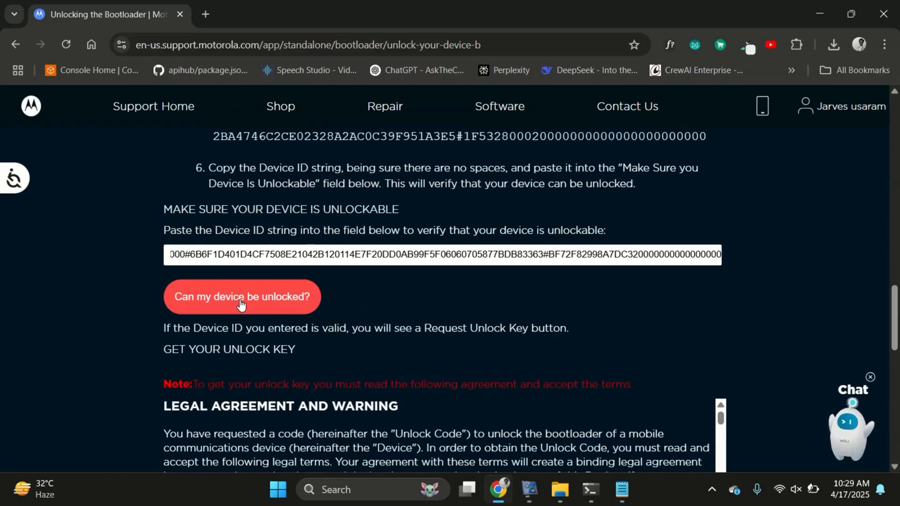
pyautogui.click(242, 296)
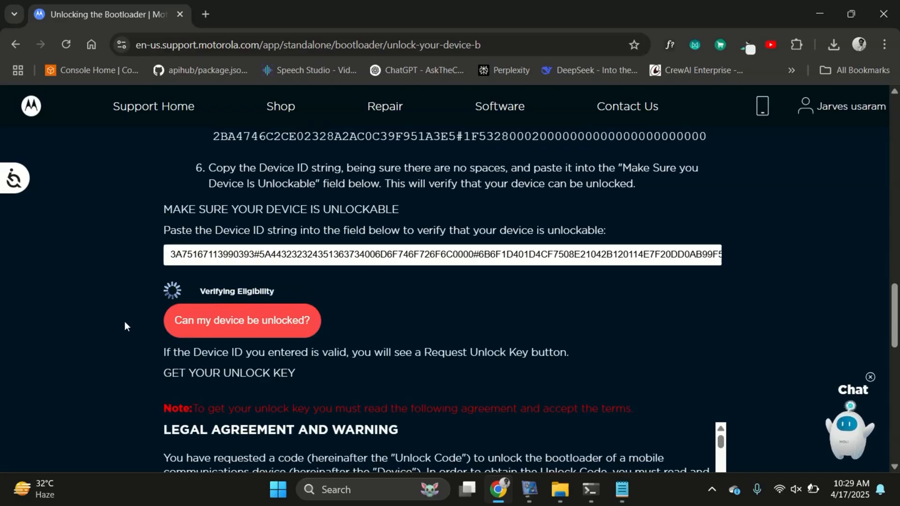
# - Accept the legal agreement and request the unlock key, confirming the warranty warning
pyautogui.scroll(-3)
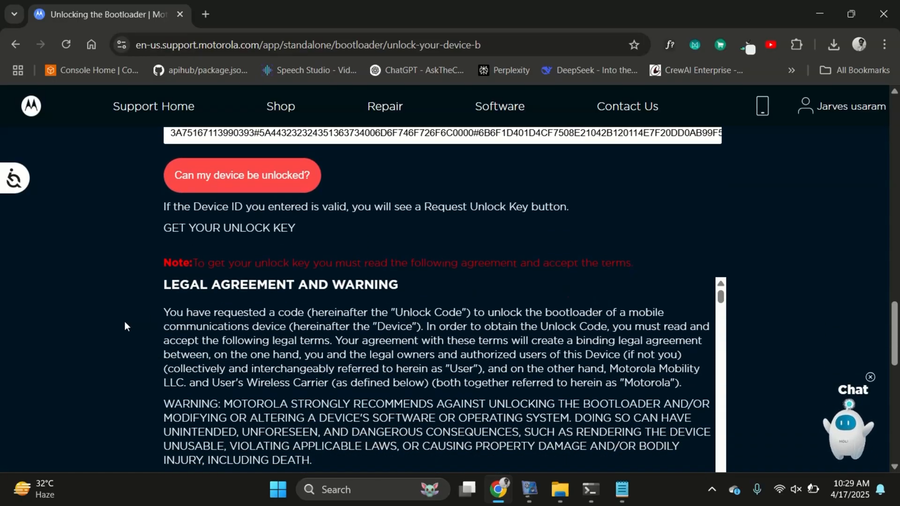
pyautogui.scroll(-3)
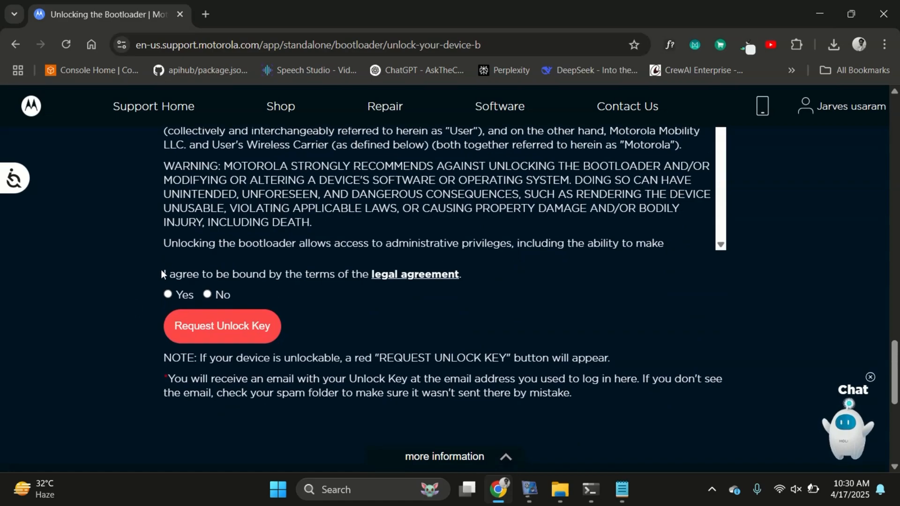
pyautogui.click(167, 293)
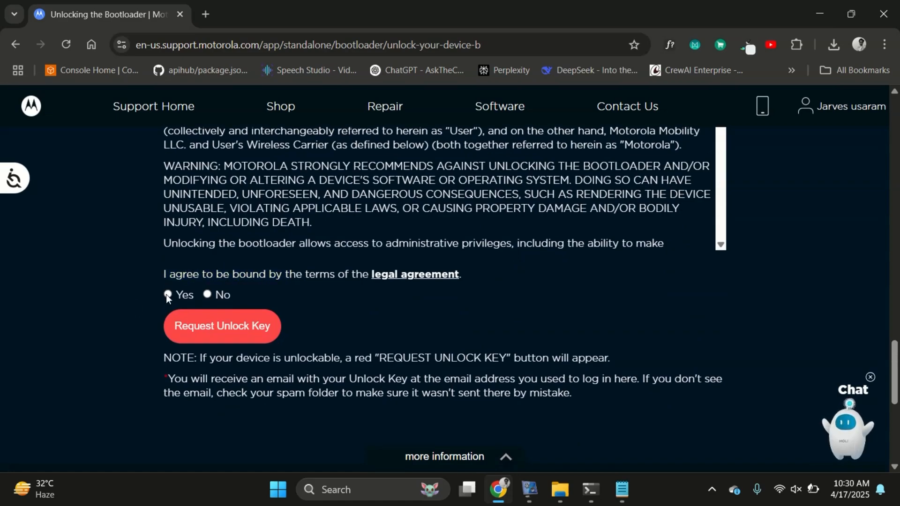
pyautogui.click(168, 294)
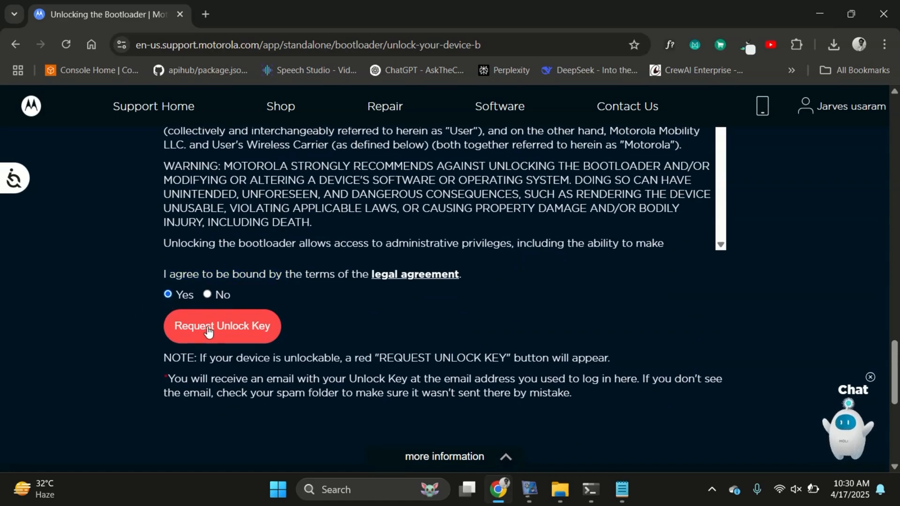
pyautogui.click(221, 325)
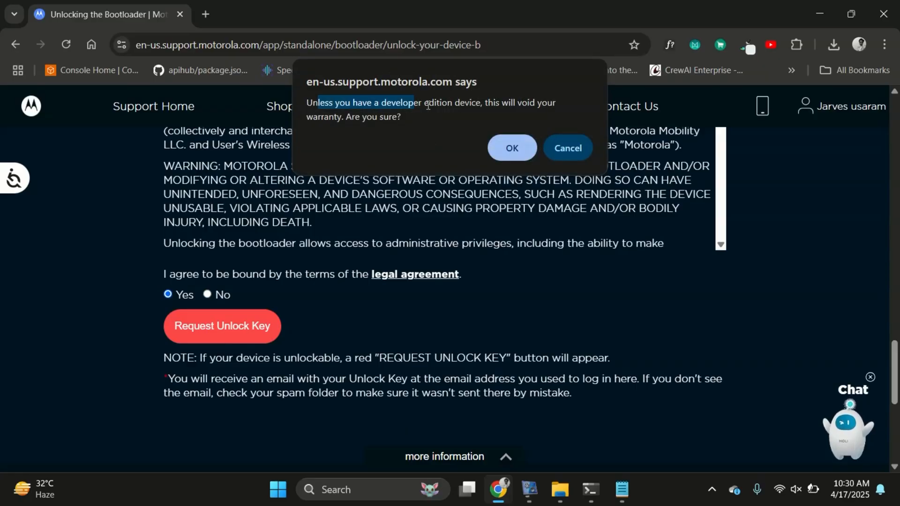
pyautogui.click(511, 148)
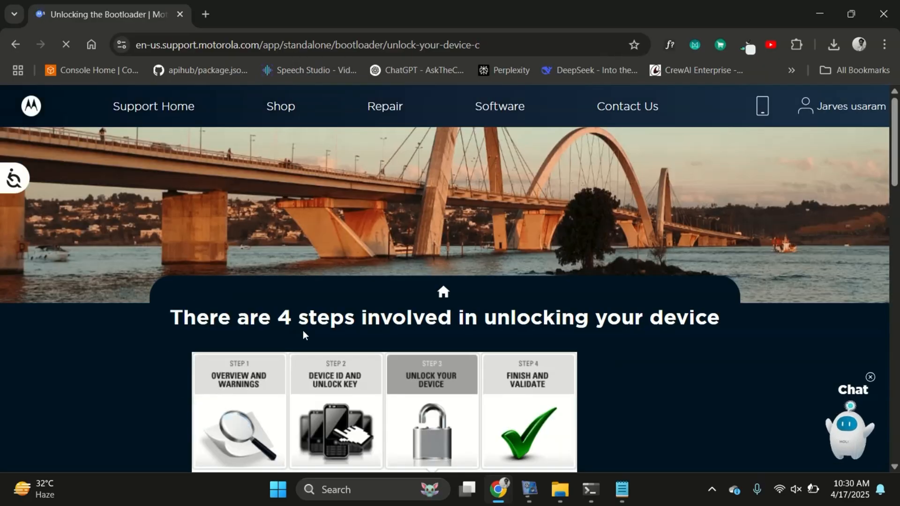
# - Highlight the Unlock Key paragraph describing the 20-character UNIQUE_KEY
pyautogui.scroll(-3)
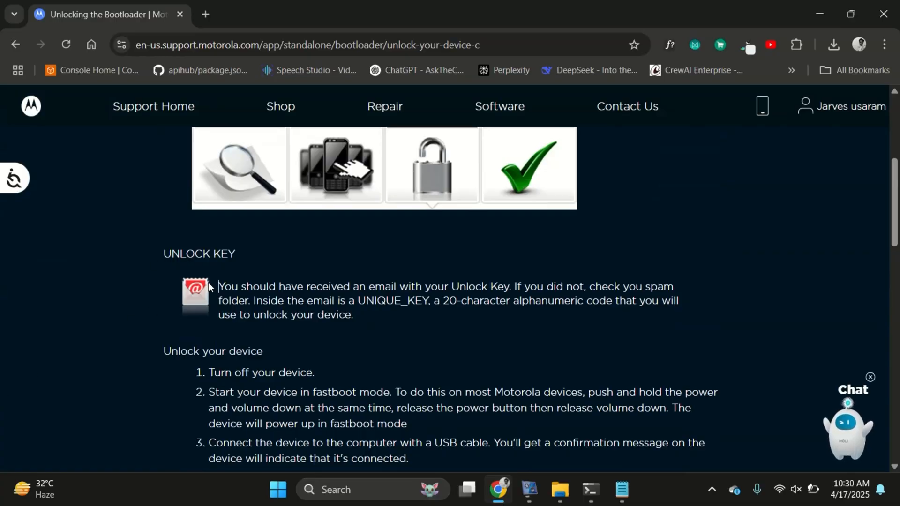
pyautogui.moveTo(218, 286); pyautogui.dragTo(354, 315)
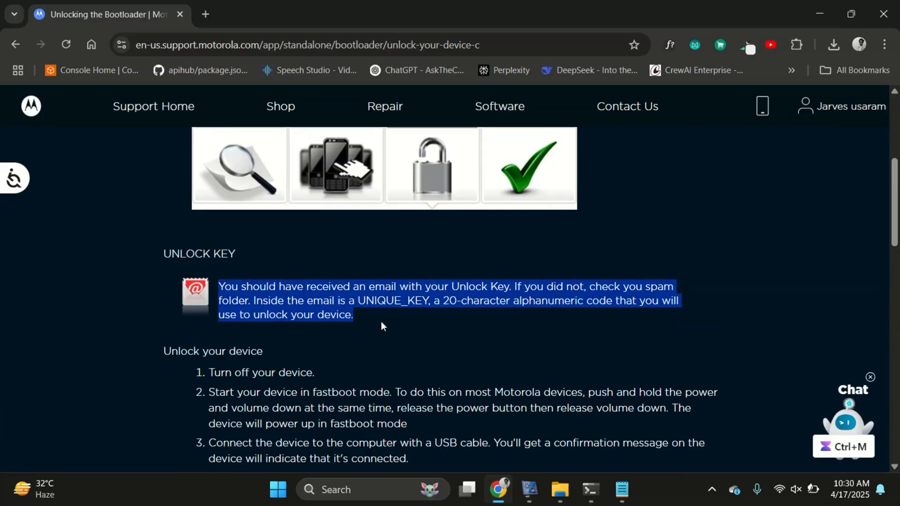
pyautogui.doubleClick(381, 286)
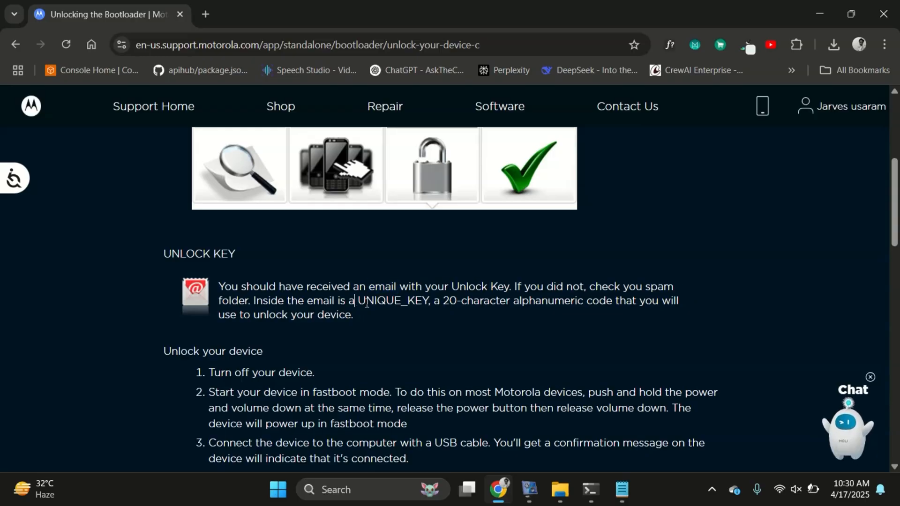
pyautogui.click(602, 14)
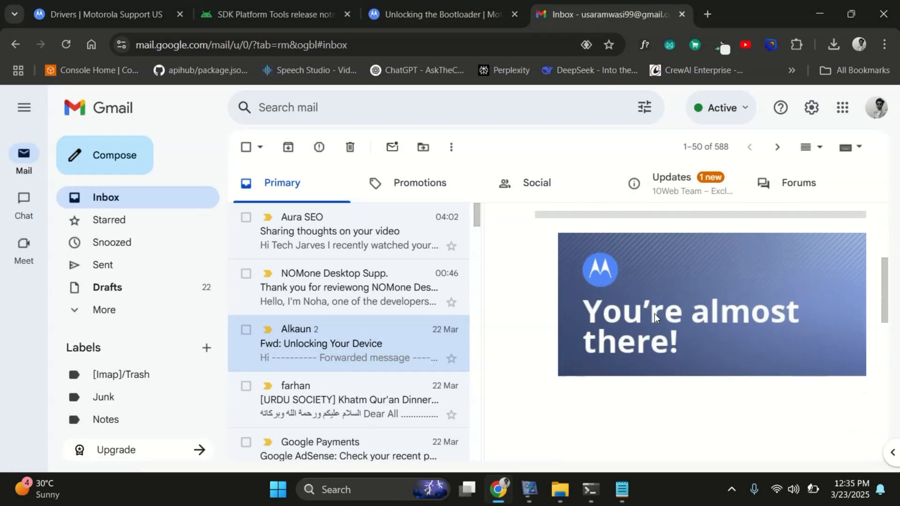
# - Copy the Unlock Code line from the forwarded Unlocking Your Device email
pyautogui.scroll(-3)
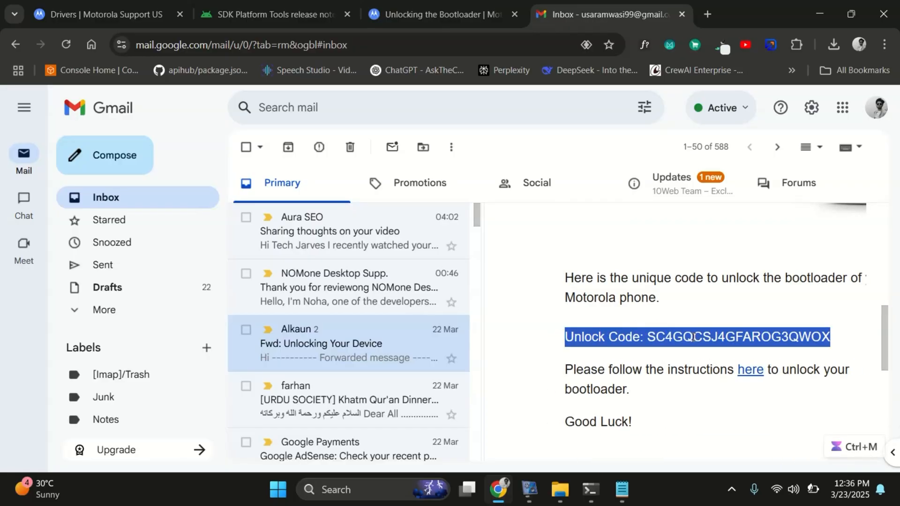
pyautogui.rightClick(694, 337)
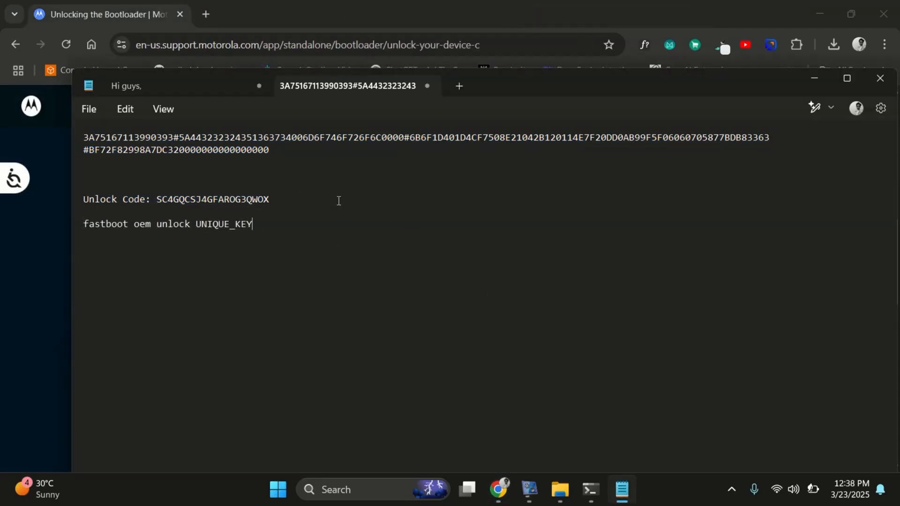
pyautogui.rightClick(187, 200)
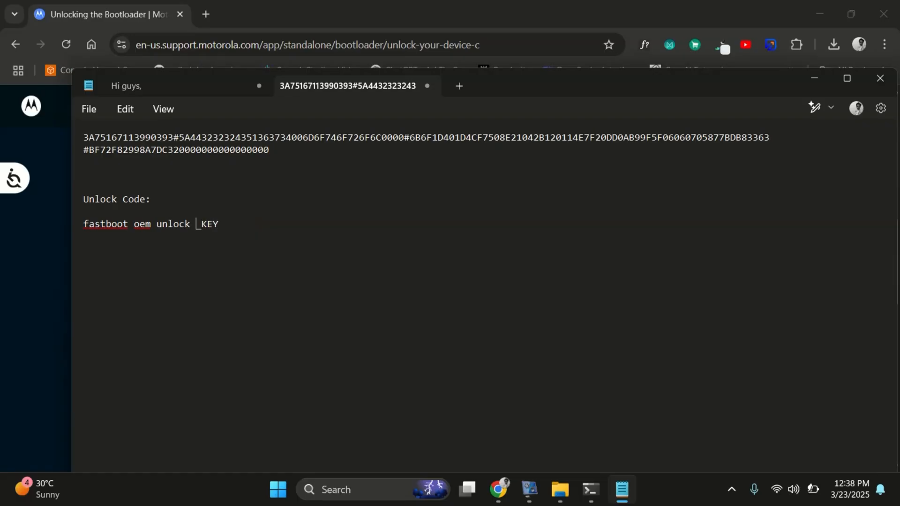
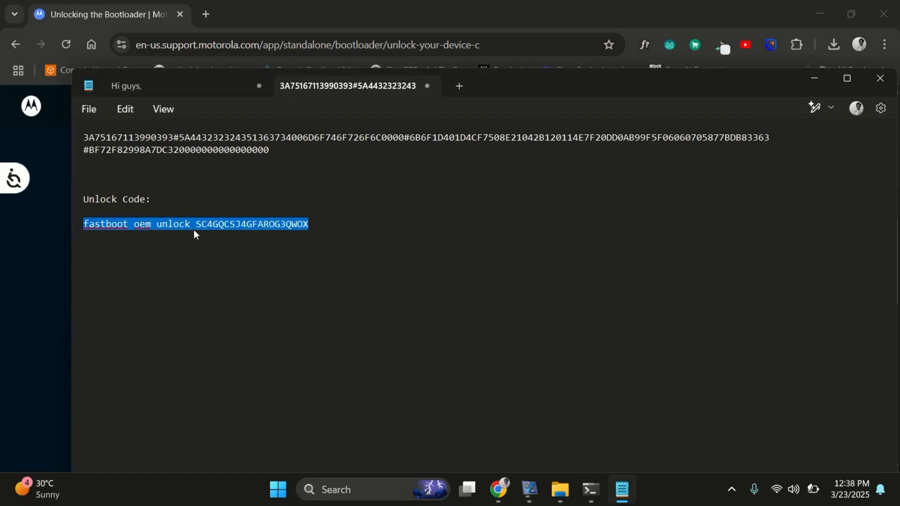
pyautogui.click(820, 13)
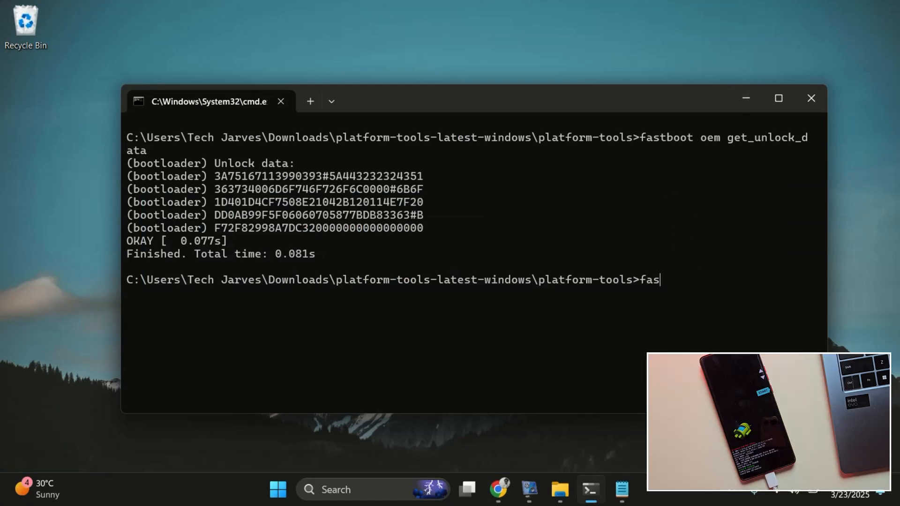
# - Run fastboot devices to confirm the phone is detected, then clear the screen with cls
pyautogui.write('tboot devices')
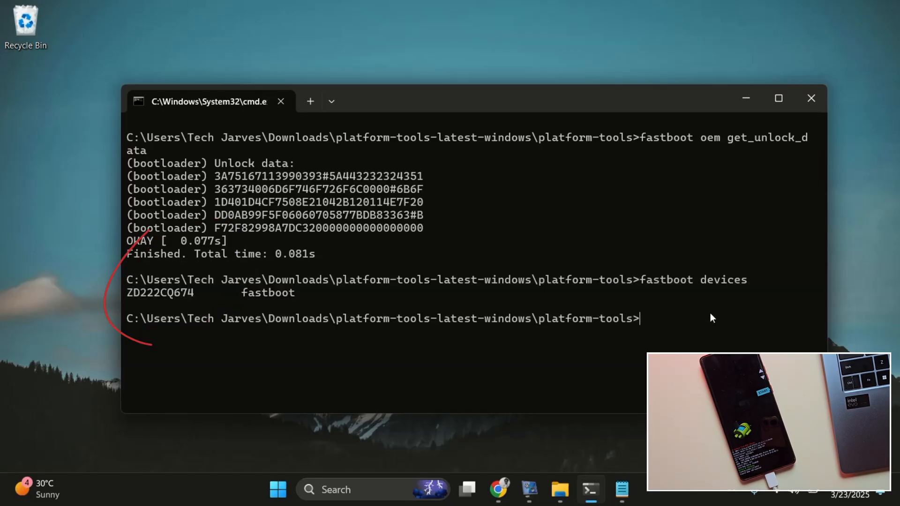
pyautogui.write('cls')
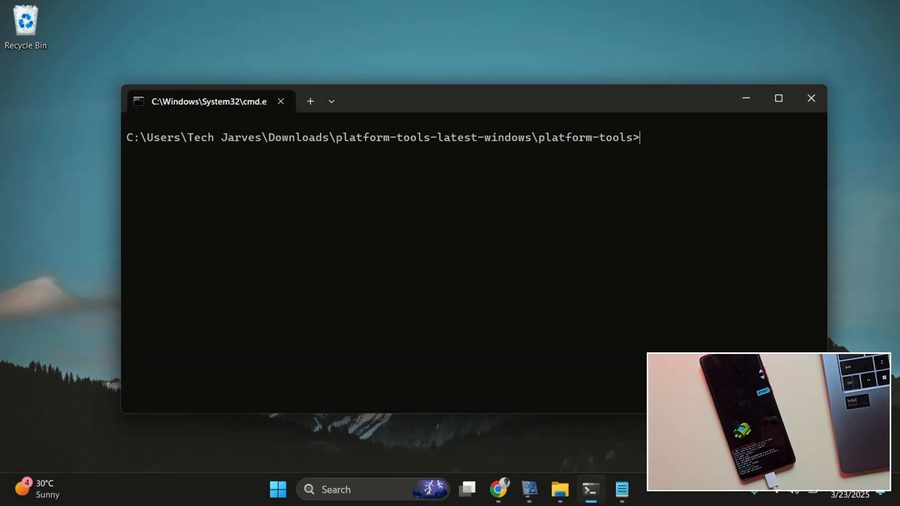
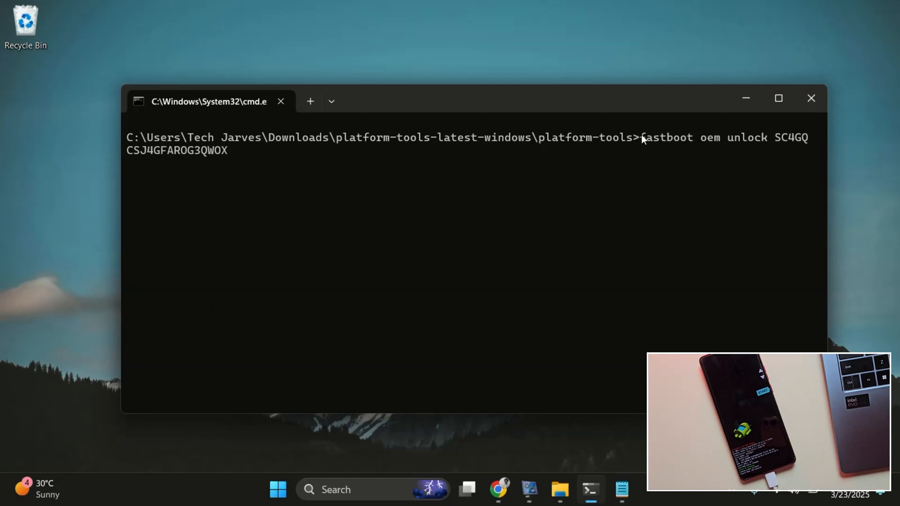
pyautogui.moveTo(603, 187)
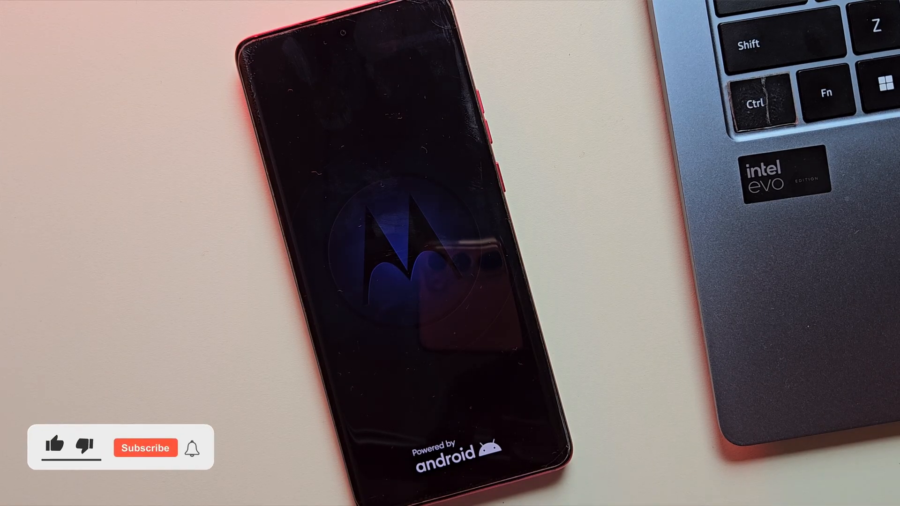
# - Tap through the rebooted phone's Hello setup welcome screen to the app drawer
pyautogui.click(54, 448)
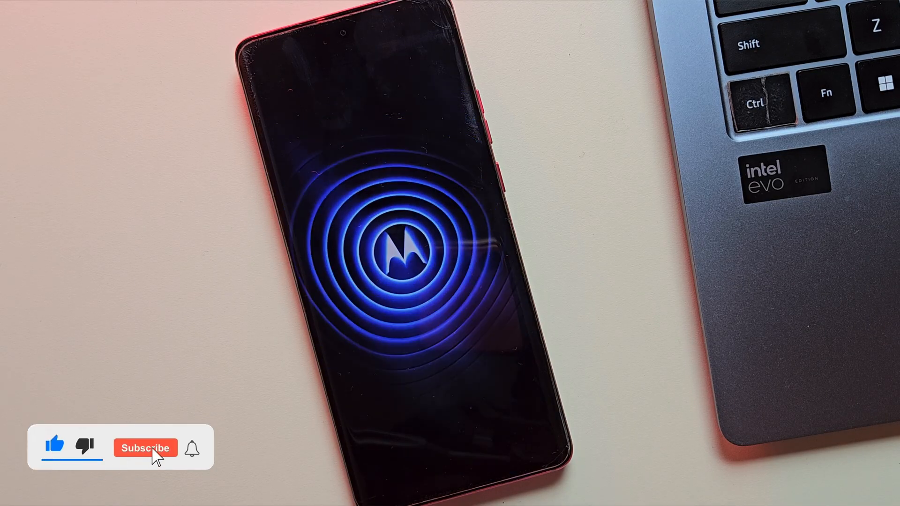
pyautogui.click(145, 448)
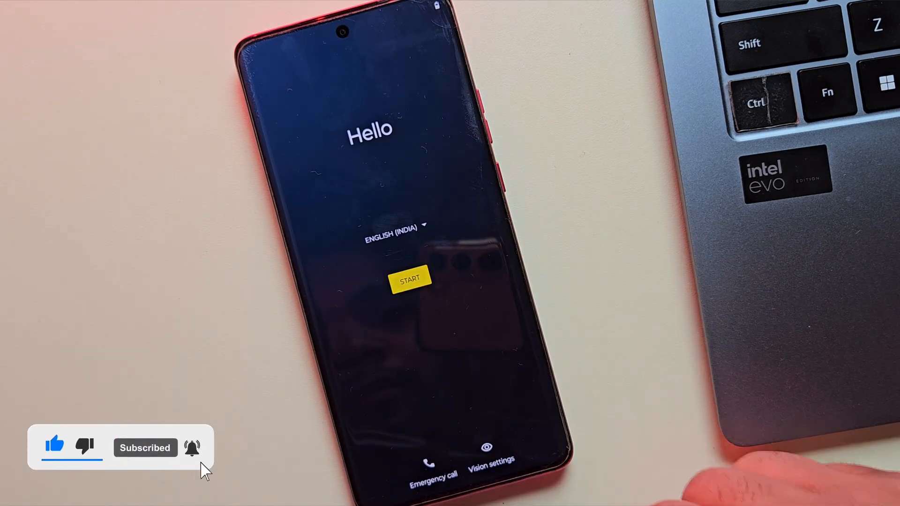
pyautogui.click(409, 280)
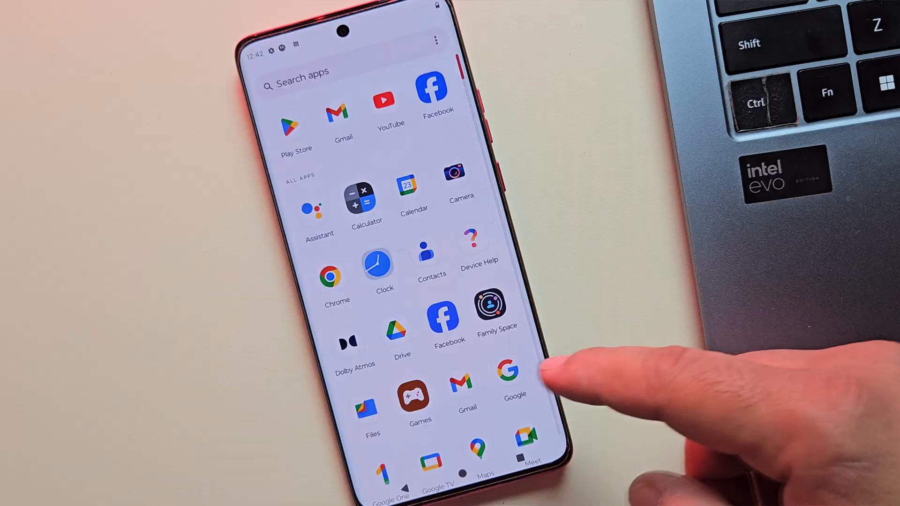
# - Check Developer options, confirm the USB debugging prompt, and clear all recent apps
pyautogui.scroll(-3)
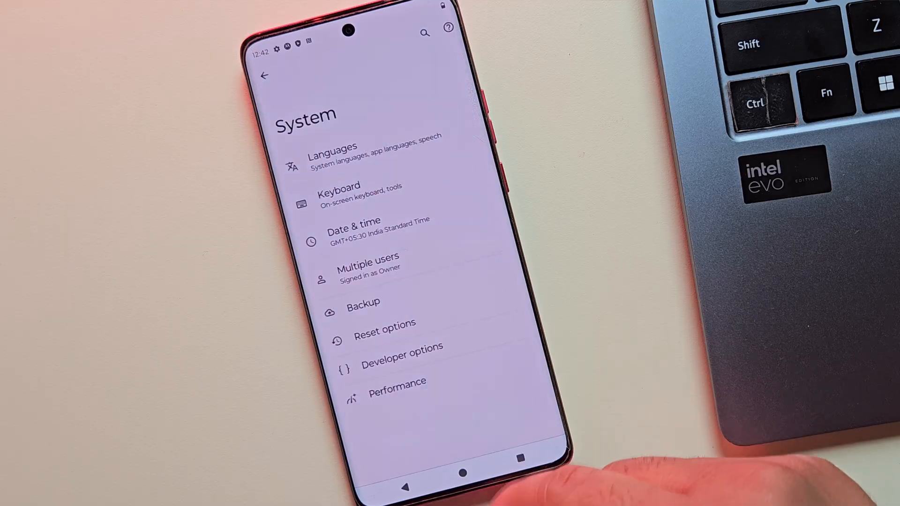
pyautogui.click(401, 363)
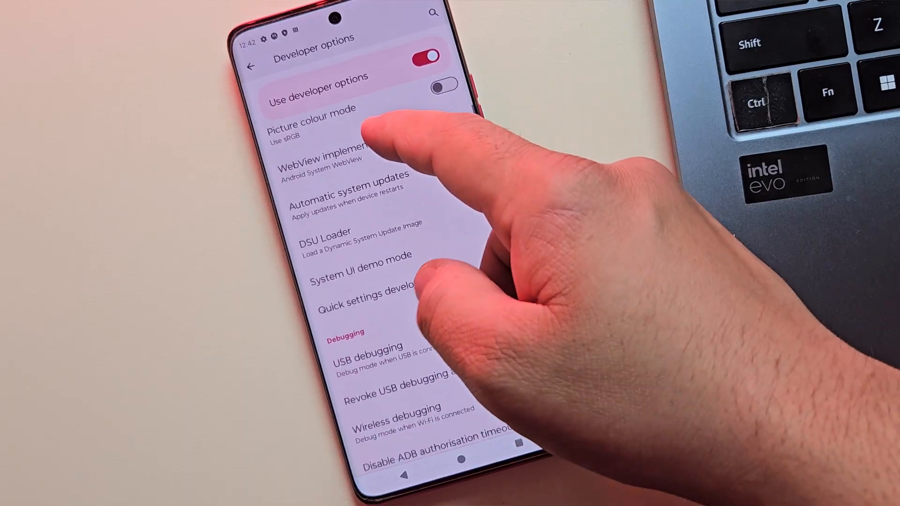
pyautogui.click(368, 350)
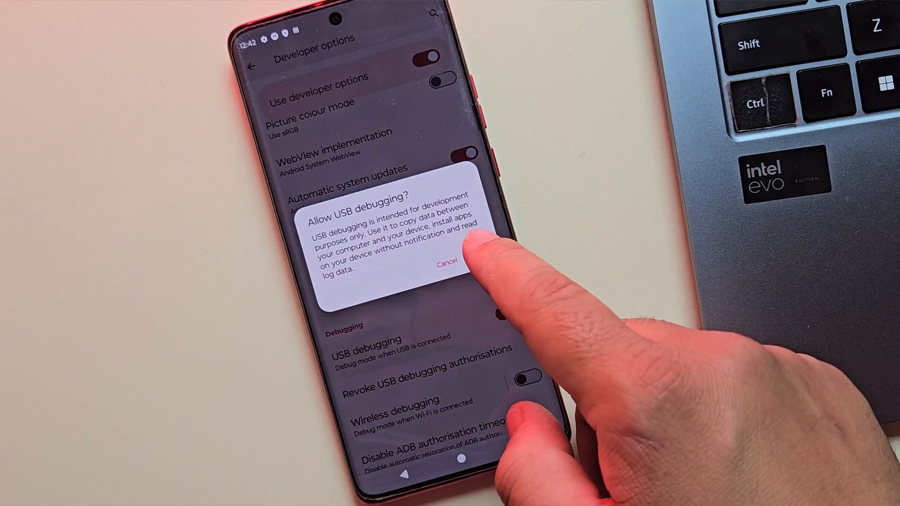
pyautogui.click(448, 266)
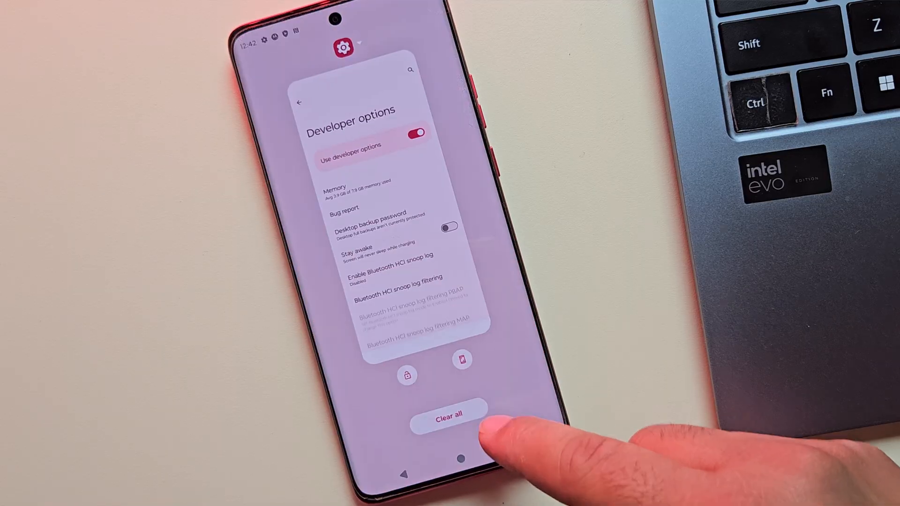
pyautogui.click(450, 412)
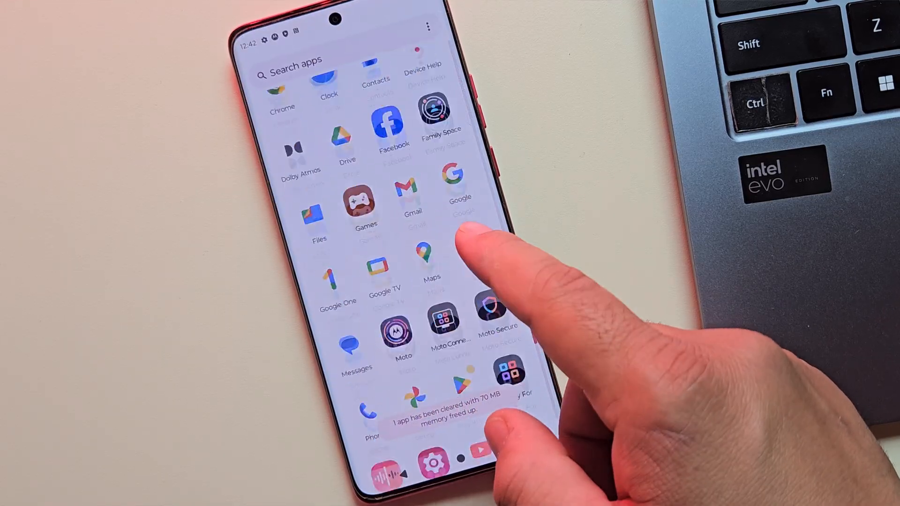